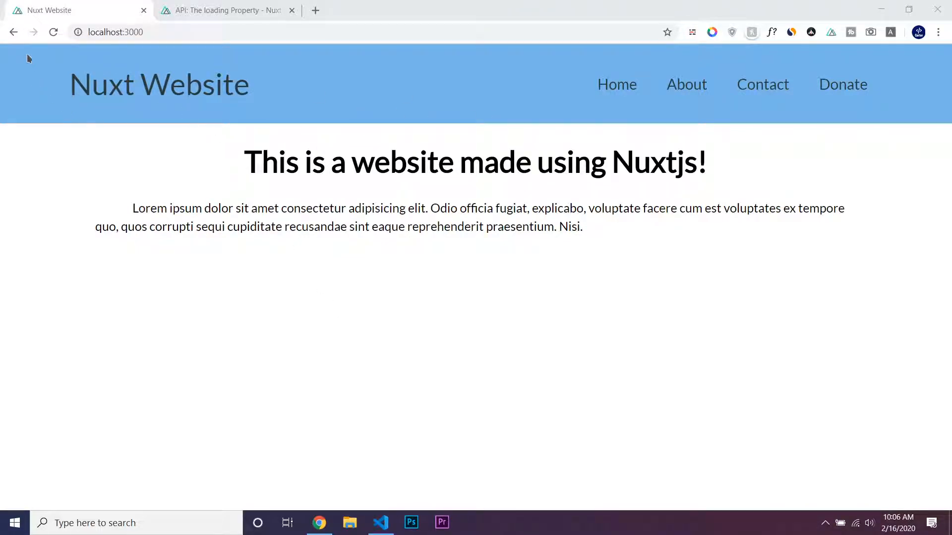
{"action": "mouse_move", "coordinate": [302, 366]}
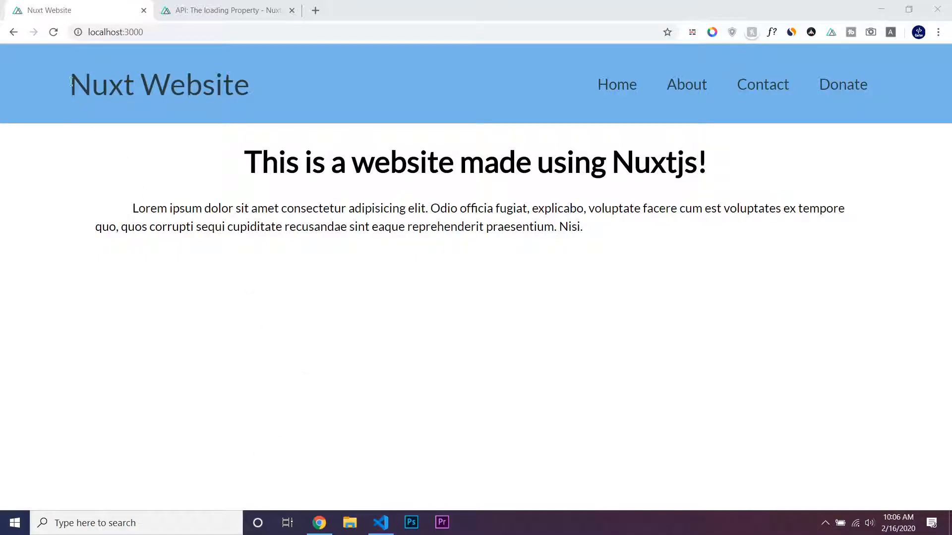
{"action": "mouse_move", "coordinate": [54, 32]}
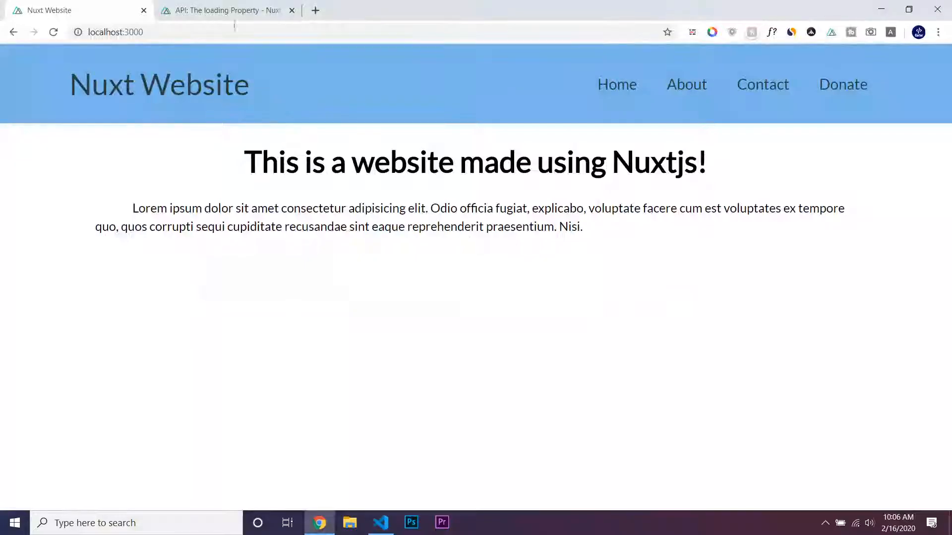
Read through the Nuxt loading-property docs in Chrome, including the nextTick loader example
{"action": "left_click", "coordinate": [225, 10]}
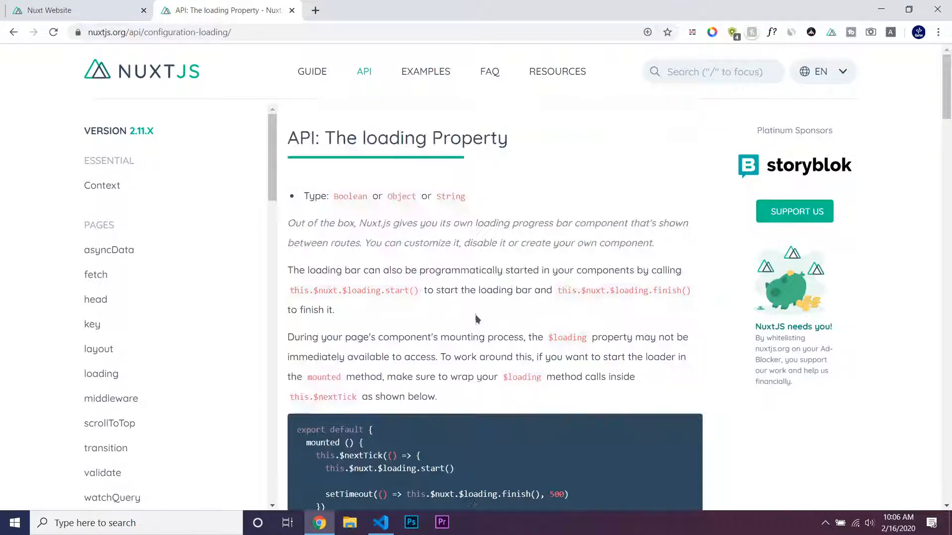
{"action": "mouse_move", "coordinate": [446, 322]}
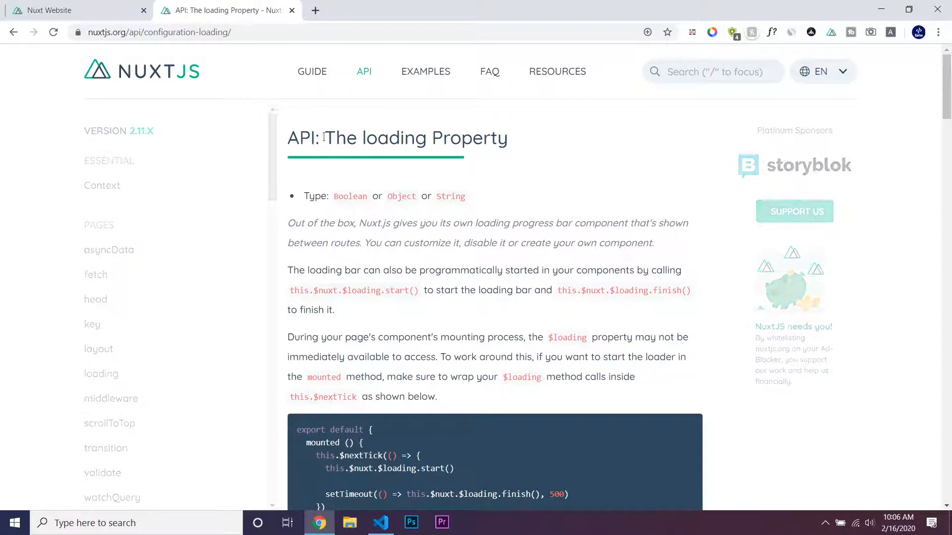
{"action": "scroll", "scroll_direction": "down", "scroll_amount": 3}
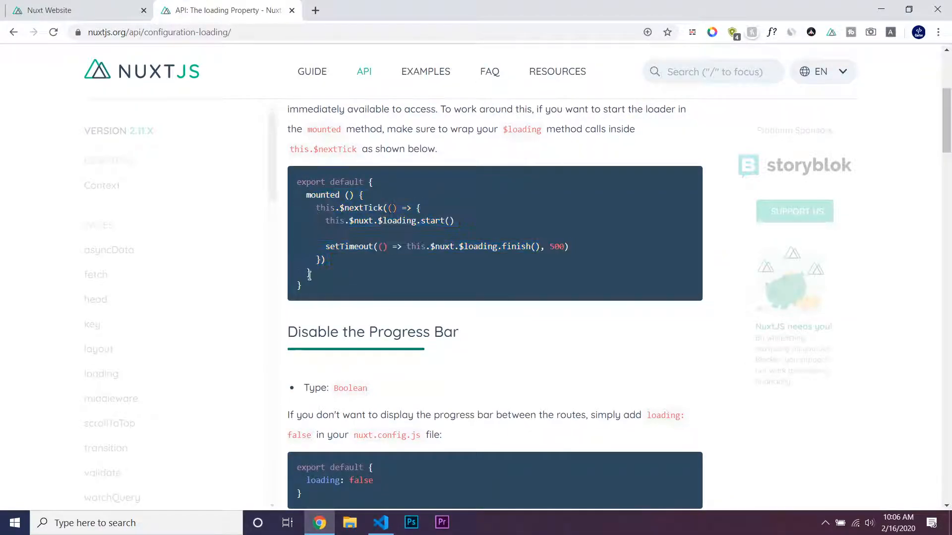
{"action": "scroll", "scroll_direction": "up", "scroll_amount": 3}
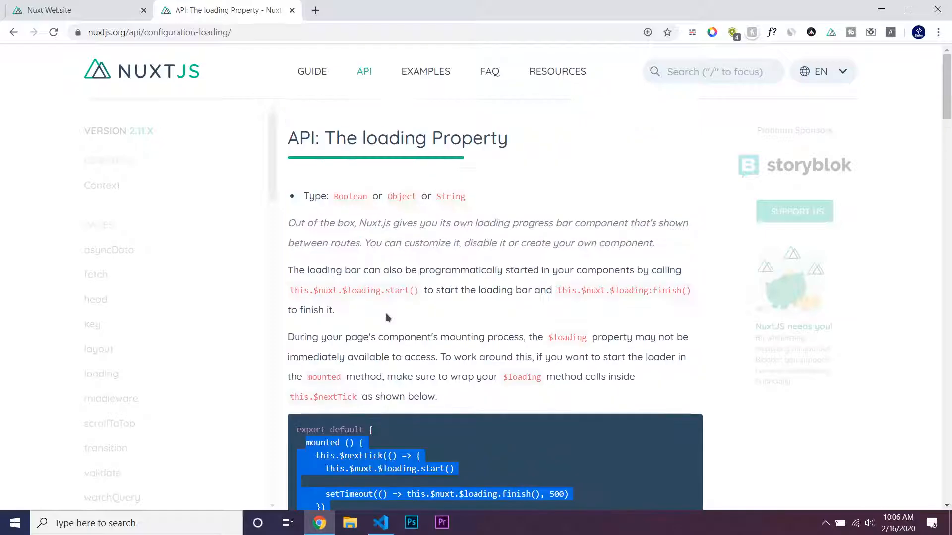
Add the mounted() nextTick loading-bar example after head() in default.vue and save it
{"action": "left_click", "coordinate": [381, 522]}
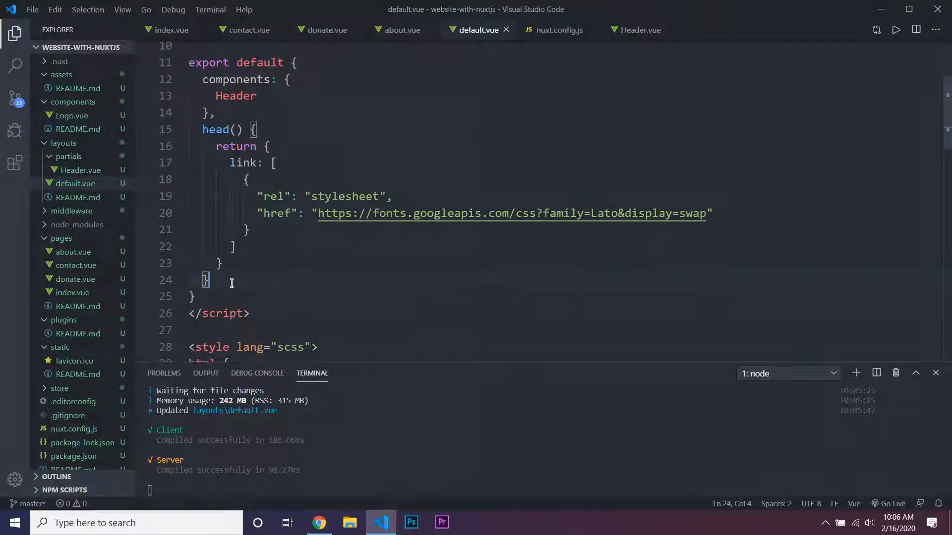
{"action": "mouse_move", "coordinate": [240, 194]}
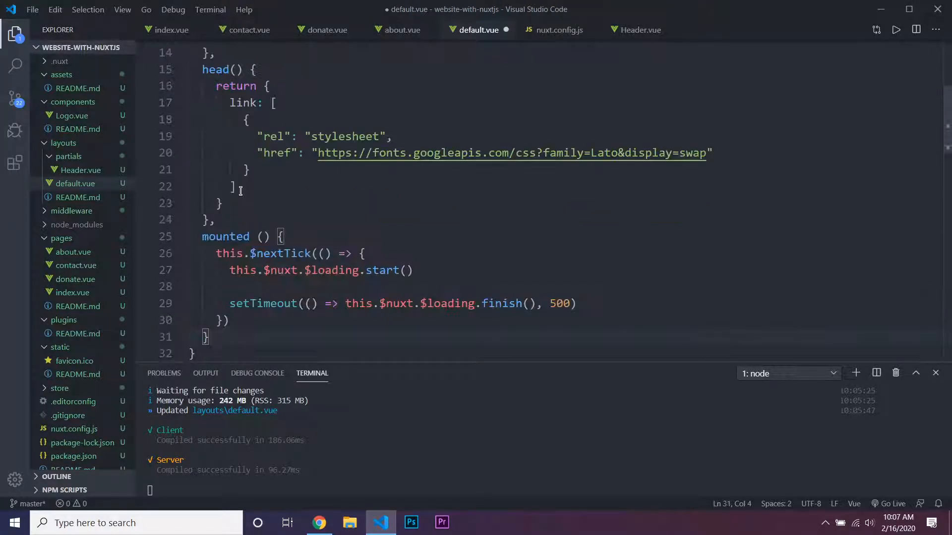
{"action": "key", "text": "ctrl+s"}
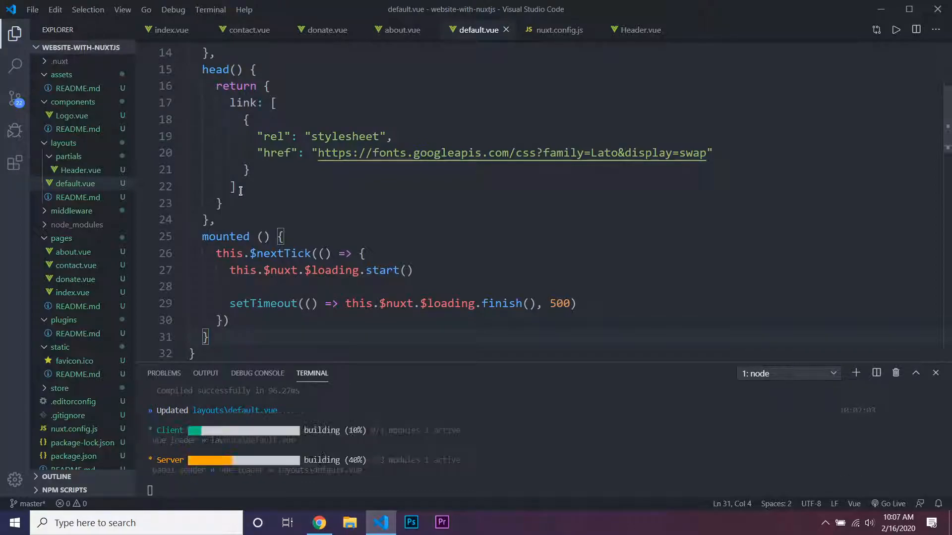
Check the running Nuxt Website page in Chrome against the editor a couple of times
{"action": "left_click", "coordinate": [318, 523]}
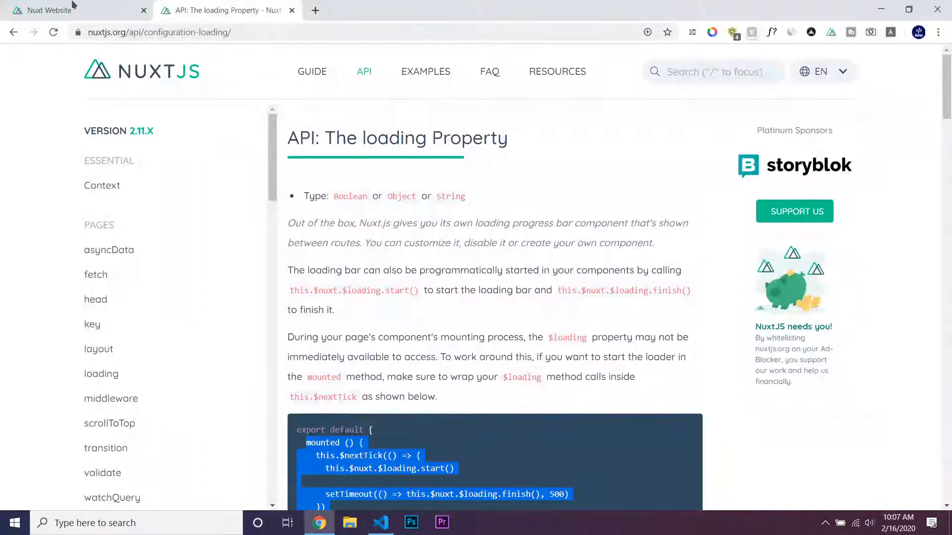
{"action": "left_click", "coordinate": [67, 10]}
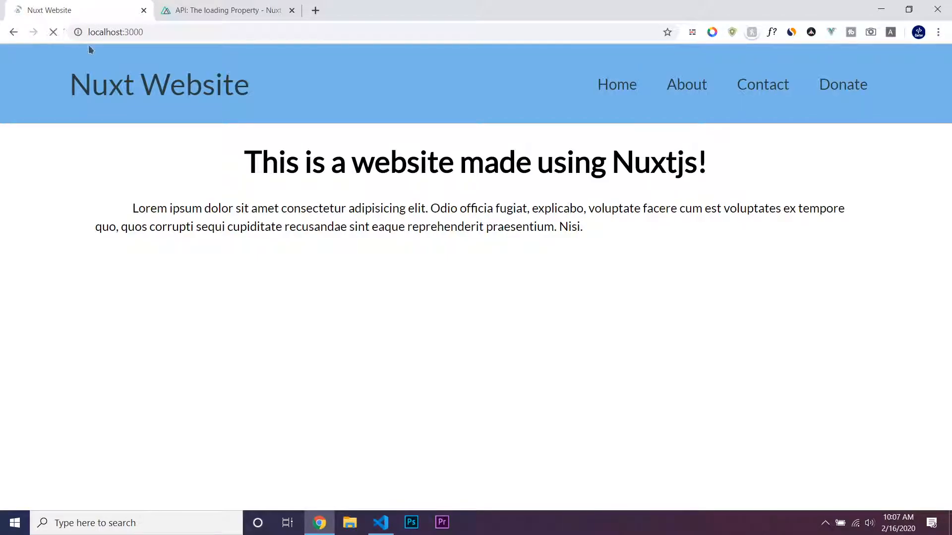
{"action": "left_click", "coordinate": [380, 522]}
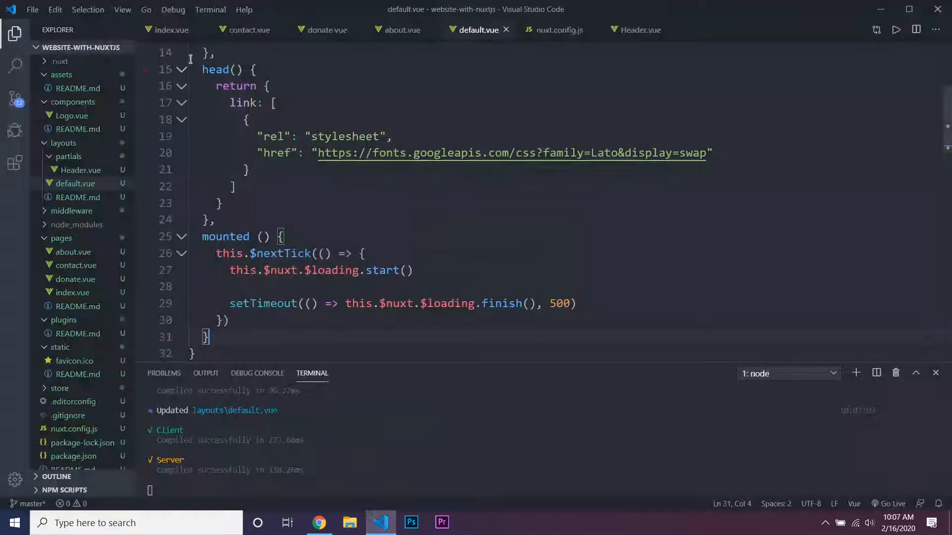
{"action": "left_click", "coordinate": [318, 522]}
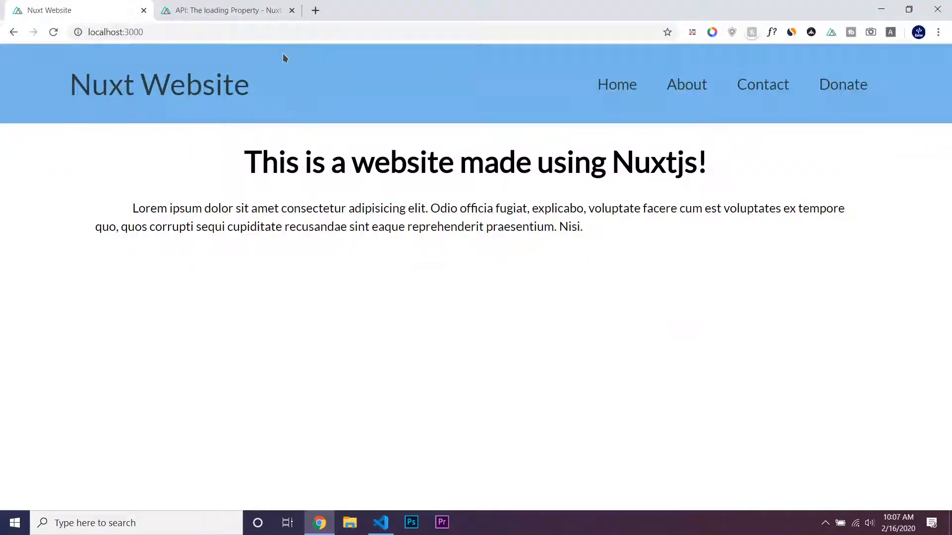
{"action": "left_click", "coordinate": [379, 523]}
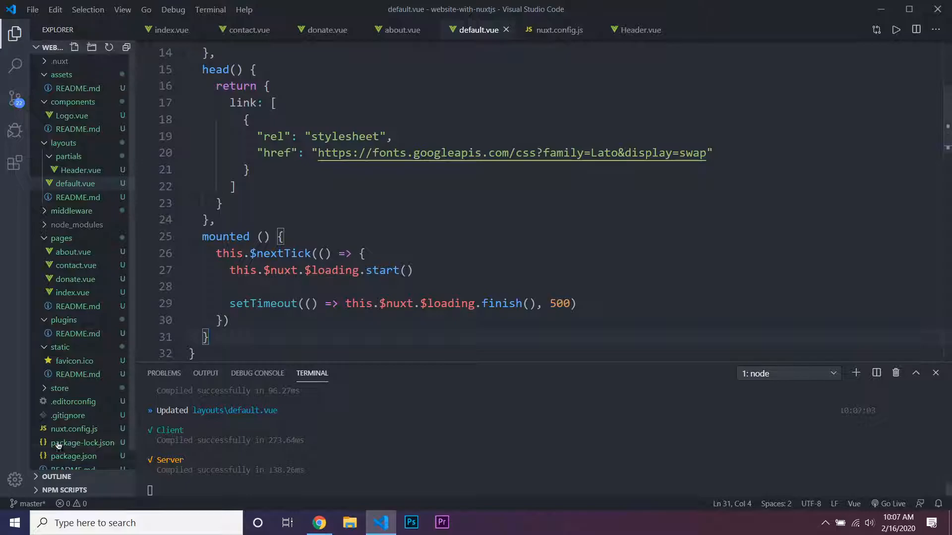
Open nuxt.config.js from the Explorer and search it for 'load', landing on the loading colour '#fff'
{"action": "scroll", "scroll_direction": "down", "scroll_amount": 3}
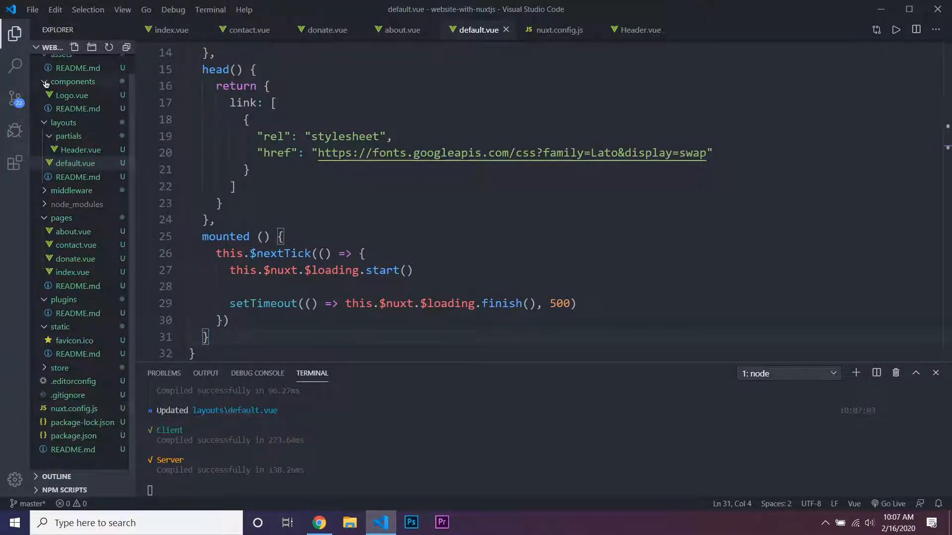
{"action": "left_click", "coordinate": [75, 408]}
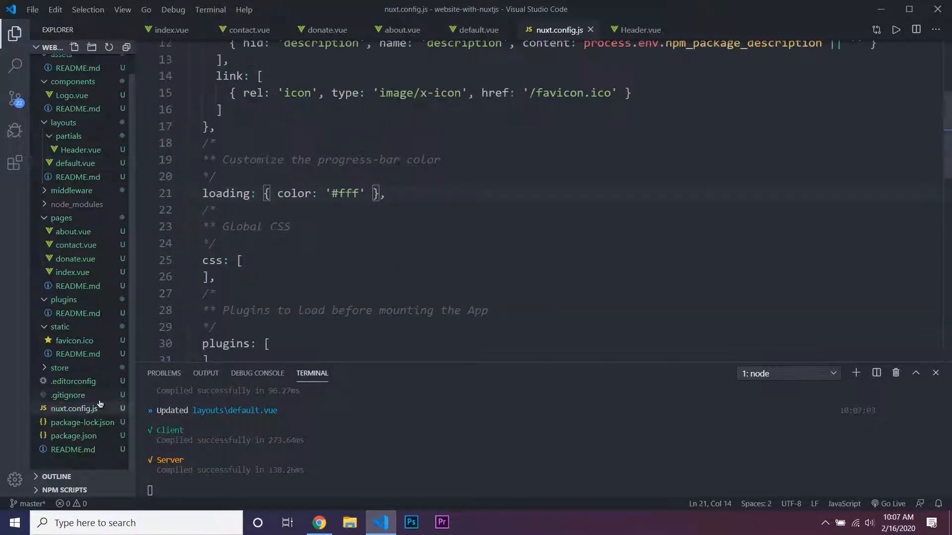
{"action": "scroll", "scroll_direction": "up", "scroll_amount": 3}
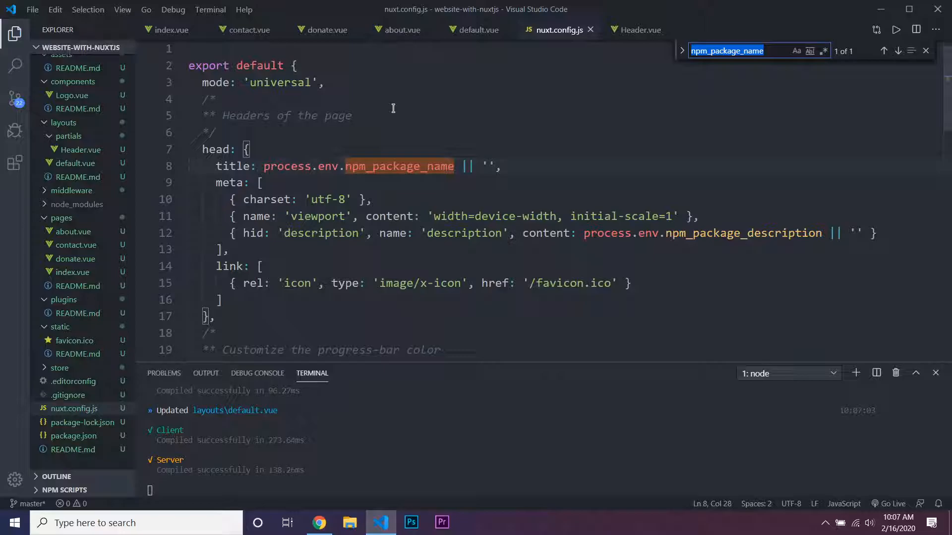
{"action": "type", "text": "load"}
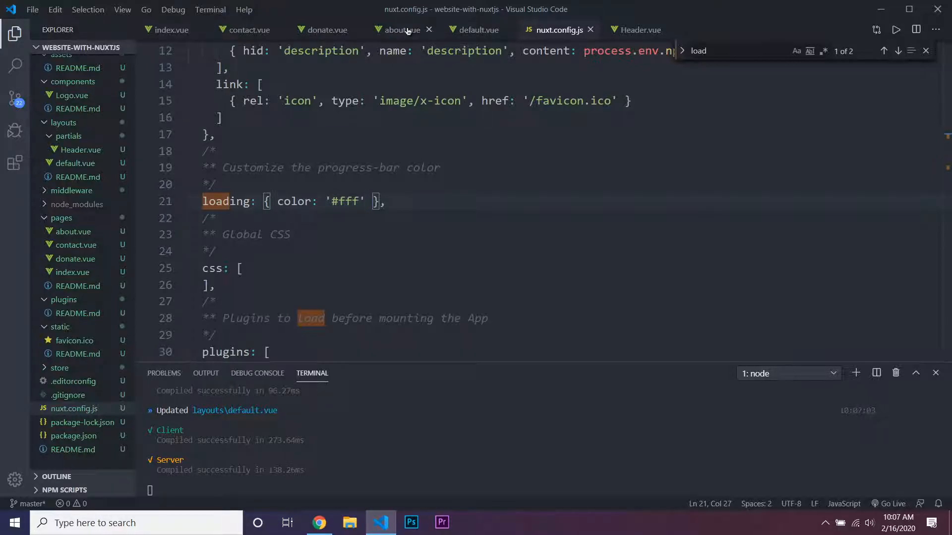
{"action": "left_click", "coordinate": [318, 523]}
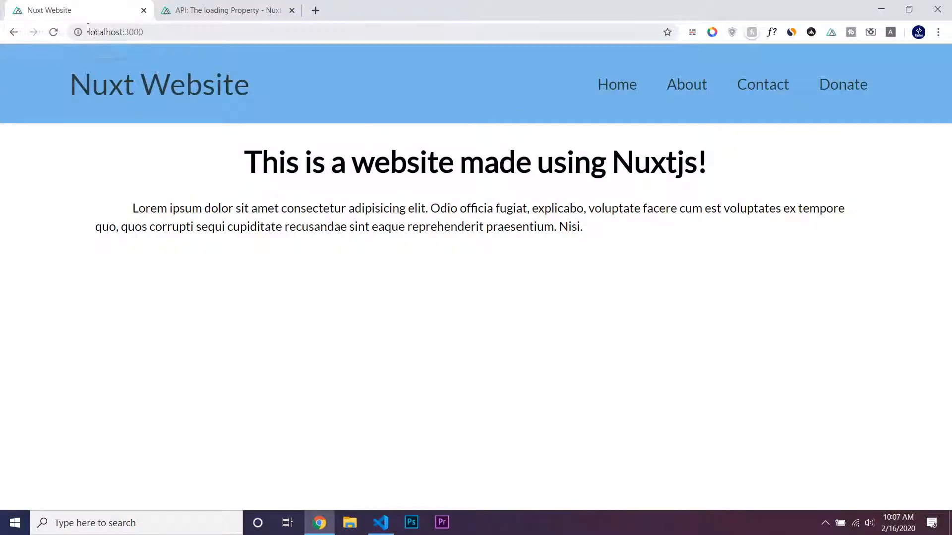
{"action": "left_click", "coordinate": [380, 523]}
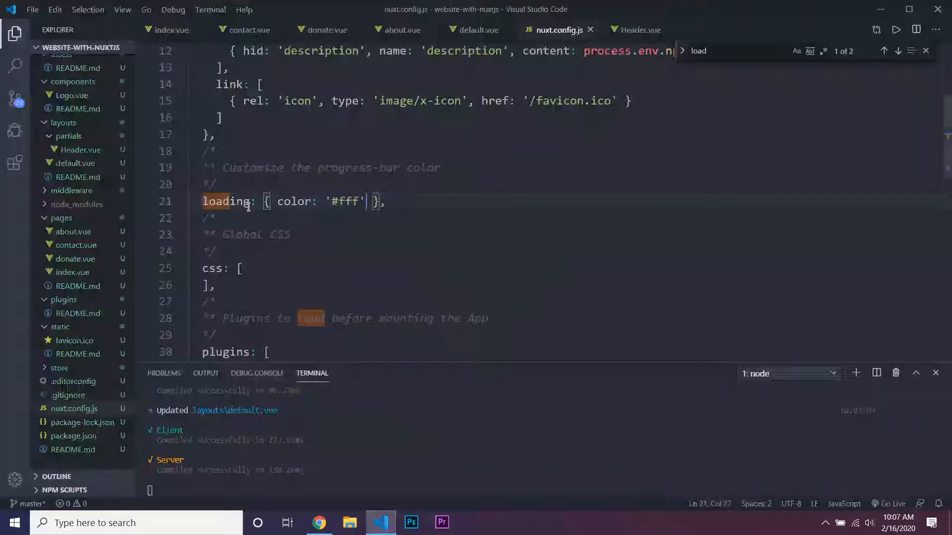
{"action": "type", "text": "#00"}
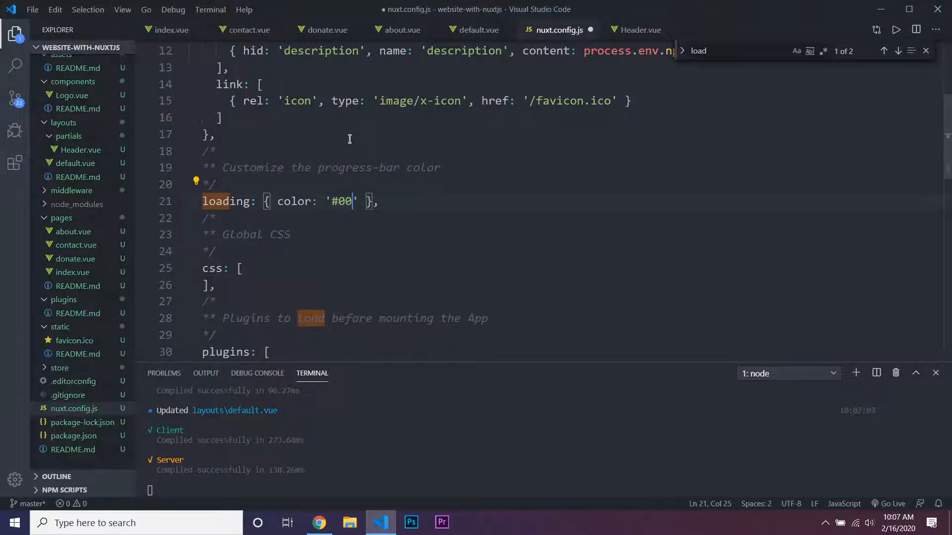
{"action": "left_click", "coordinate": [318, 522]}
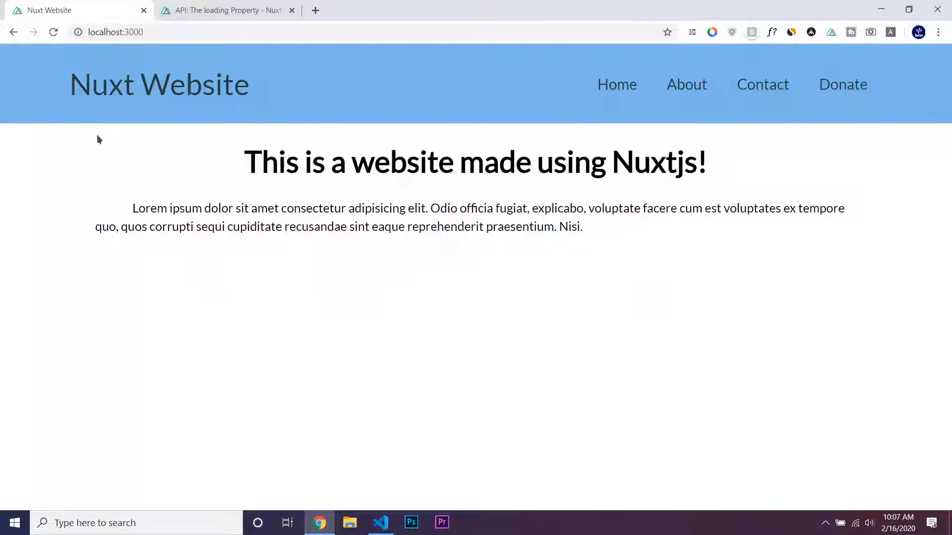
{"action": "left_click", "coordinate": [53, 32]}
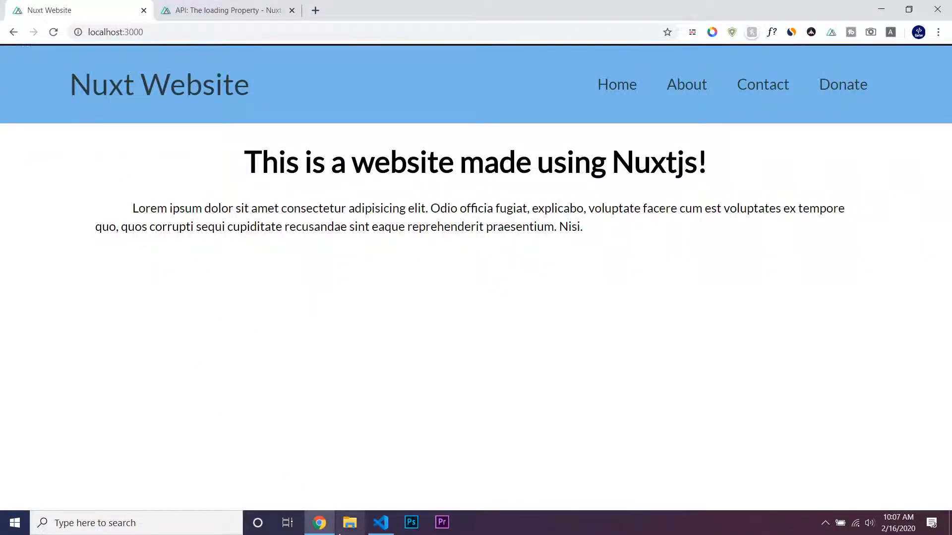
{"action": "left_click", "coordinate": [380, 522]}
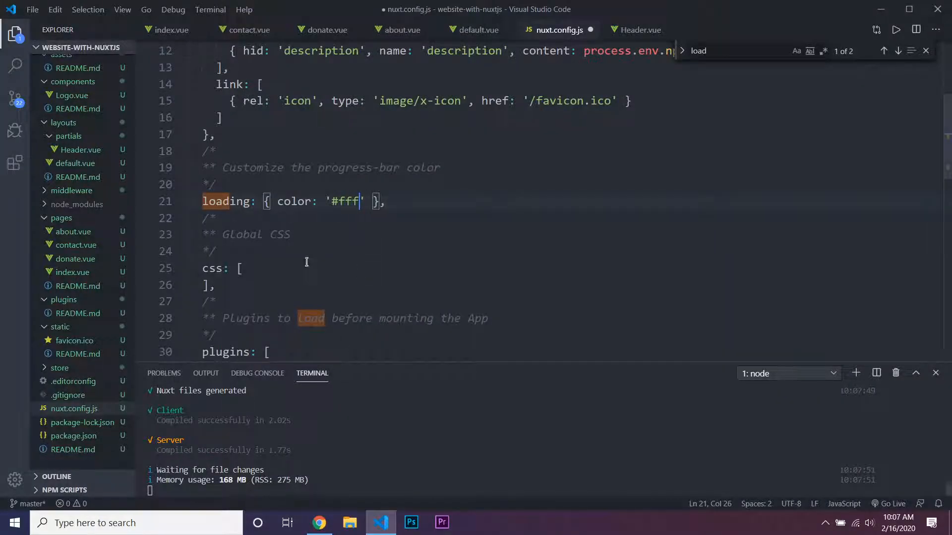
{"action": "left_click", "coordinate": [318, 522]}
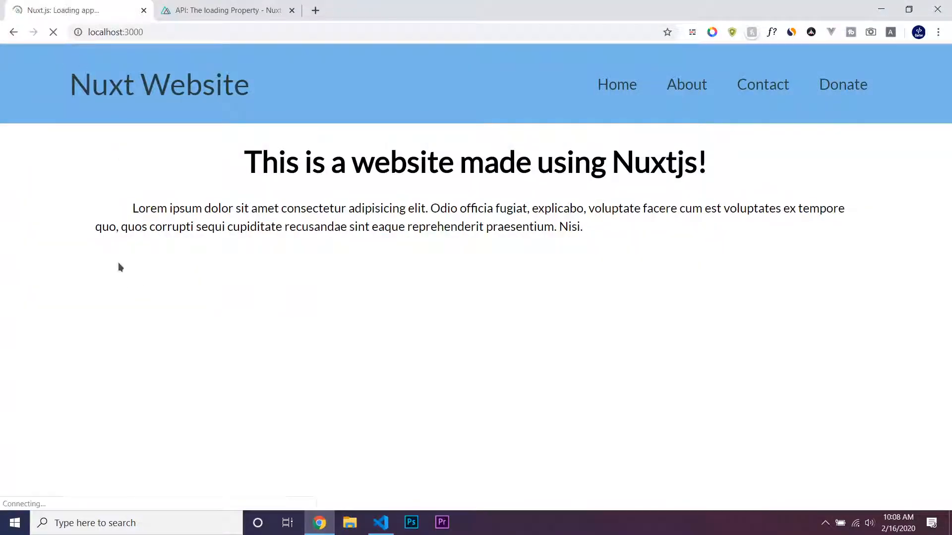
{"action": "left_click", "coordinate": [381, 523]}
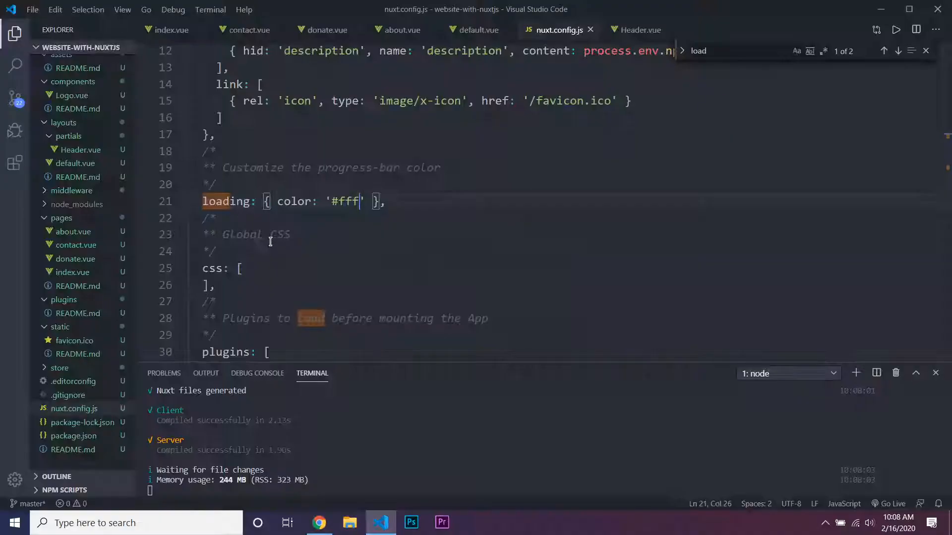
{"action": "scroll", "scroll_direction": "up", "scroll_amount": 3}
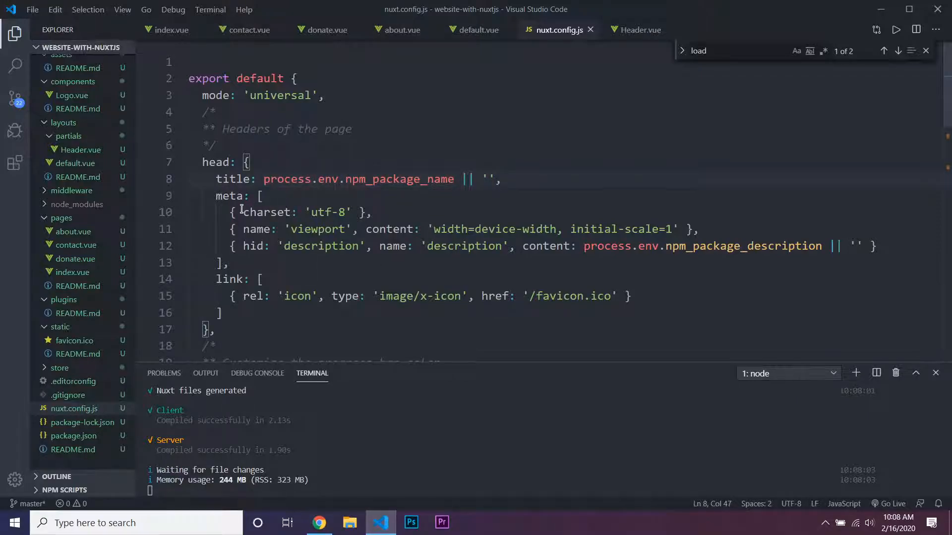
{"action": "left_click", "coordinate": [334, 212]}
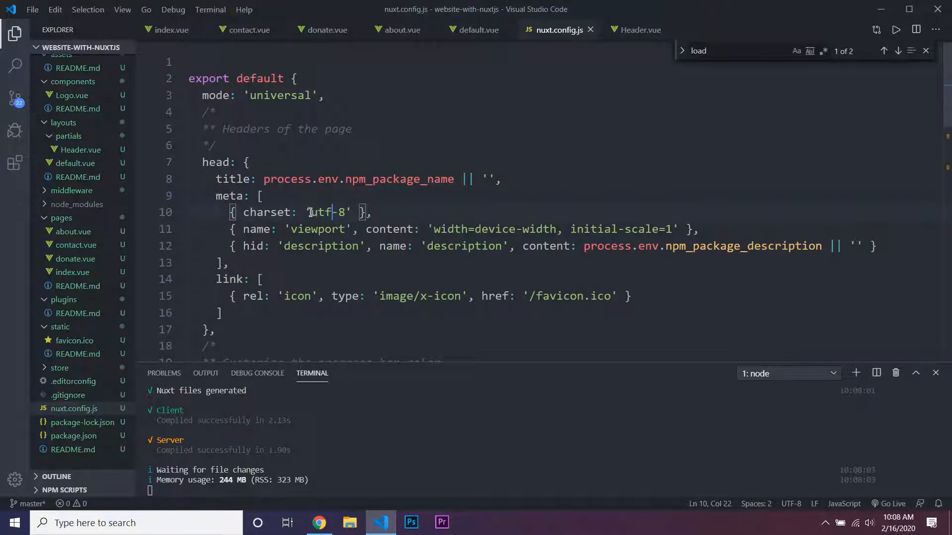
{"action": "left_click", "coordinate": [351, 229]}
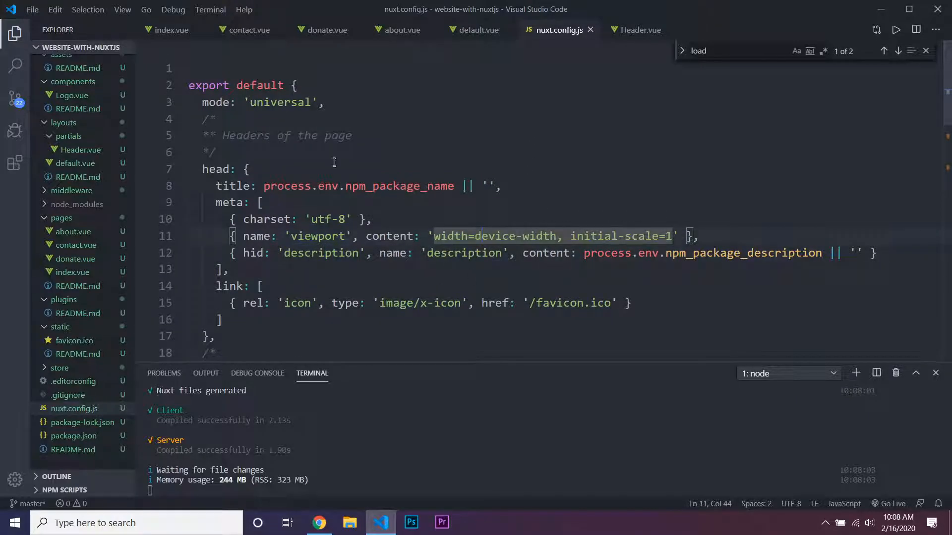
{"action": "left_click", "coordinate": [75, 436]}
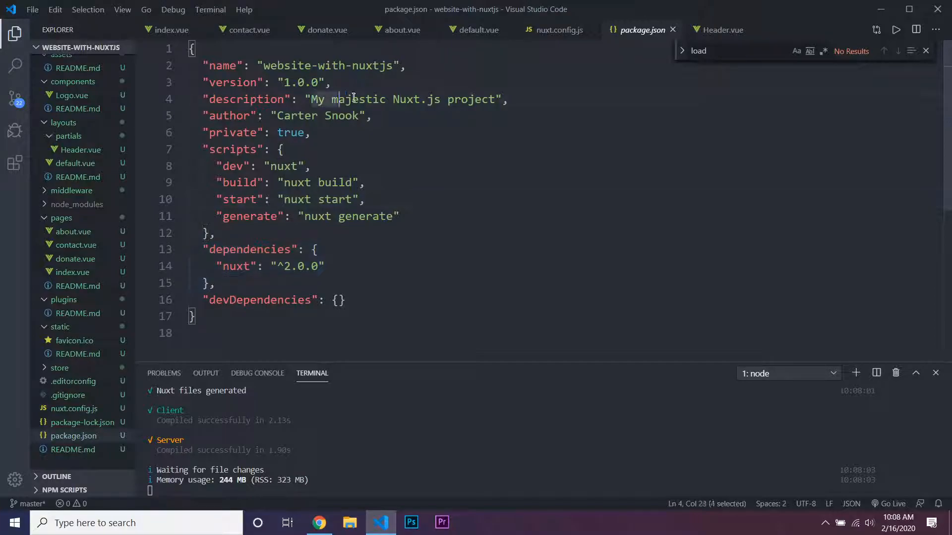
{"action": "left_click", "coordinate": [297, 115]}
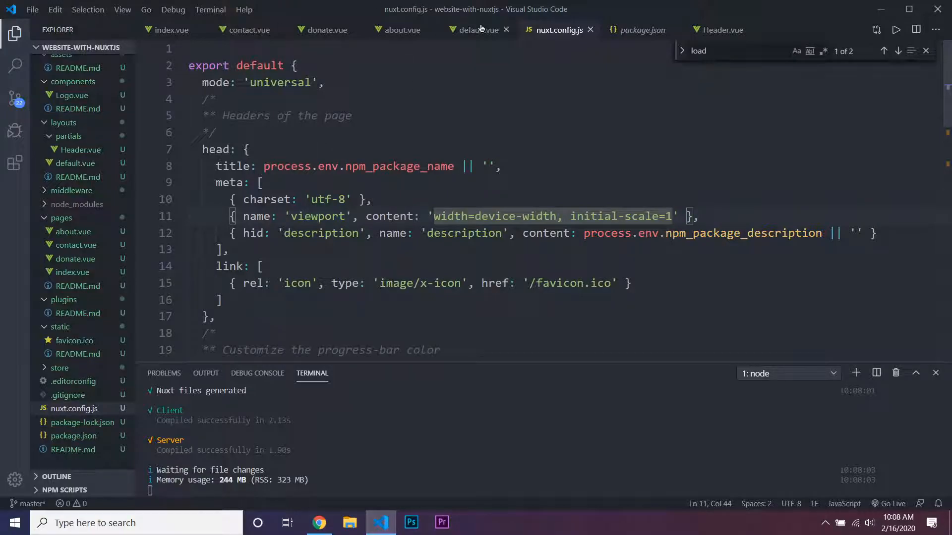
Copy the Lato stylesheet link object from default.vue's head() for nuxt.config.js
{"action": "left_click", "coordinate": [479, 29]}
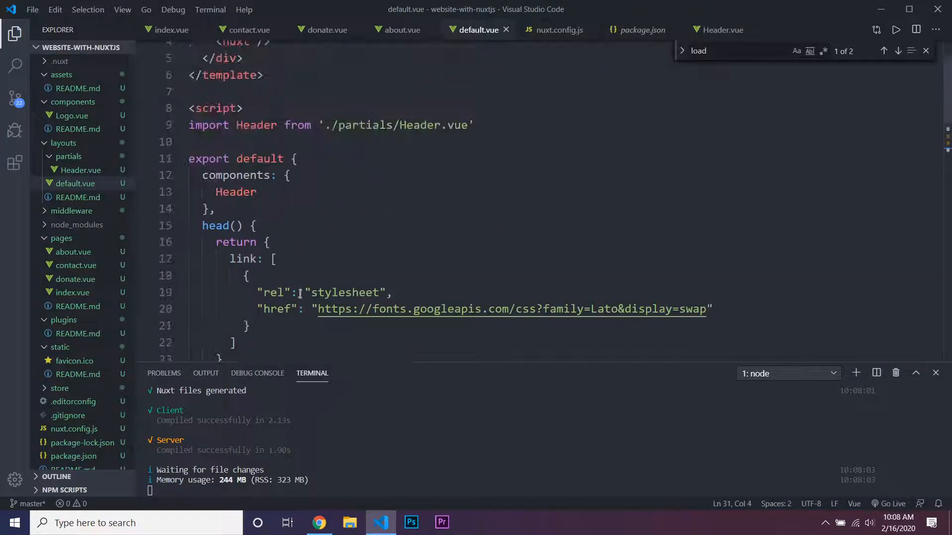
{"action": "scroll", "scroll_direction": "down", "scroll_amount": 3}
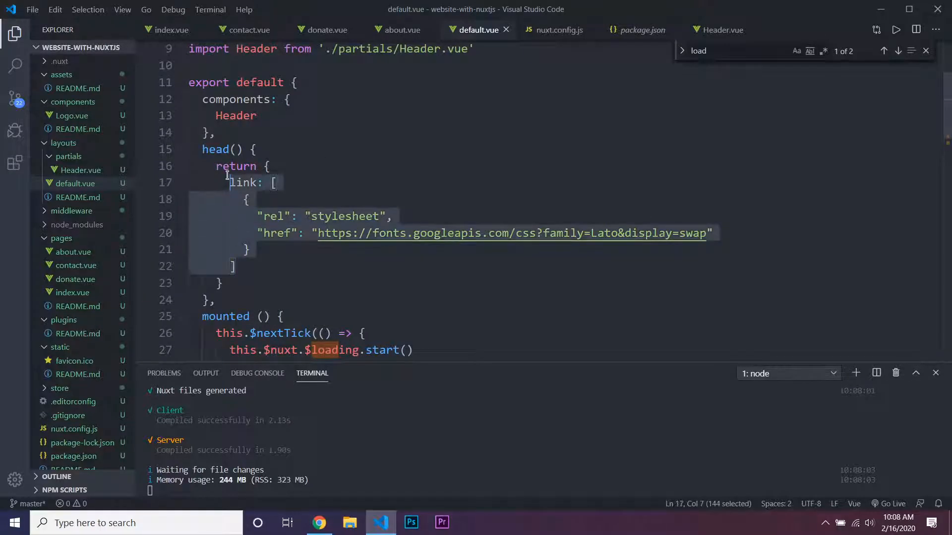
{"action": "left_click", "coordinate": [557, 29]}
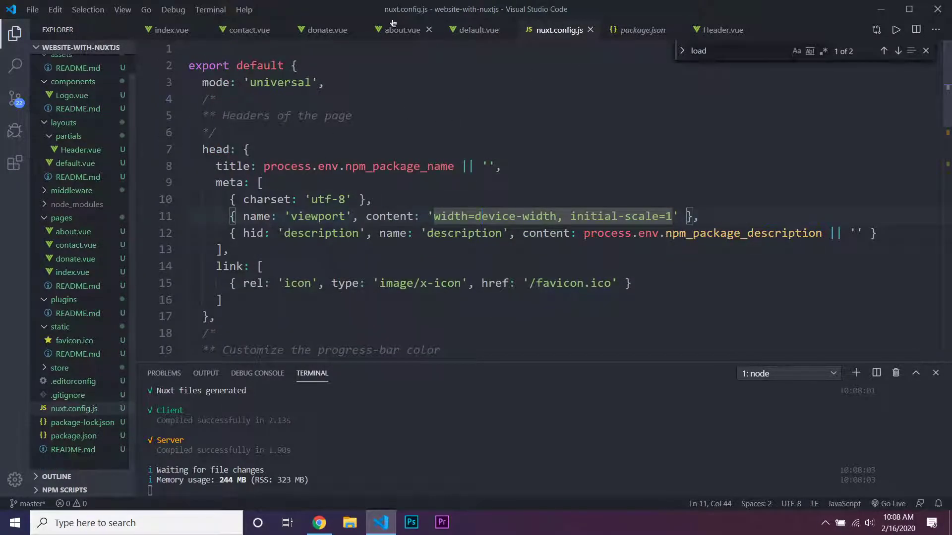
{"action": "left_click", "coordinate": [478, 30]}
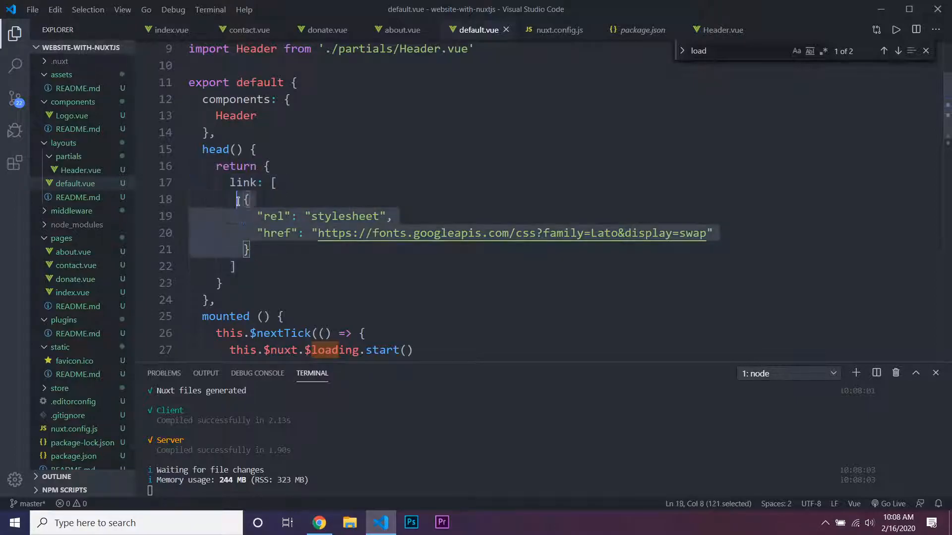
Add the Lato font link to nuxt.config.js head.link after the favicon and view the site in the browser
{"action": "left_click", "coordinate": [557, 30]}
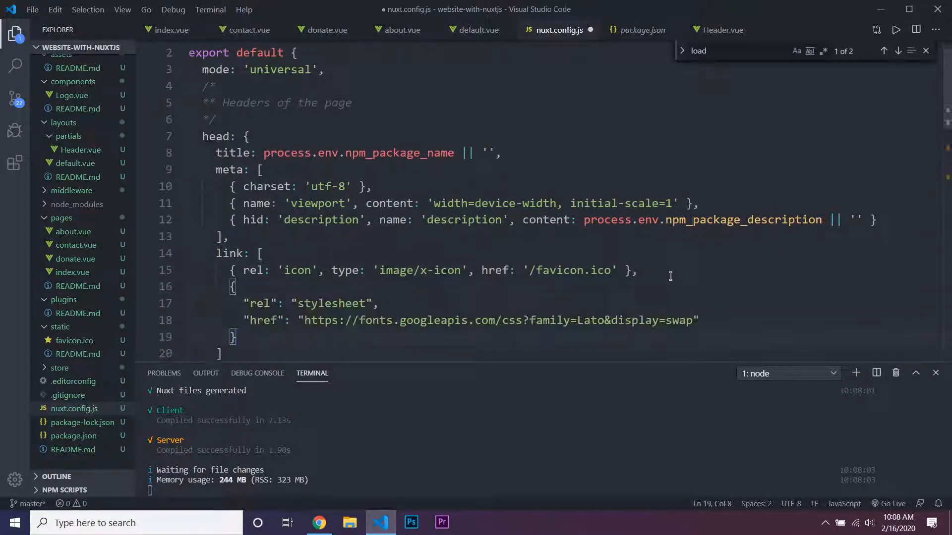
{"action": "left_click", "coordinate": [480, 30]}
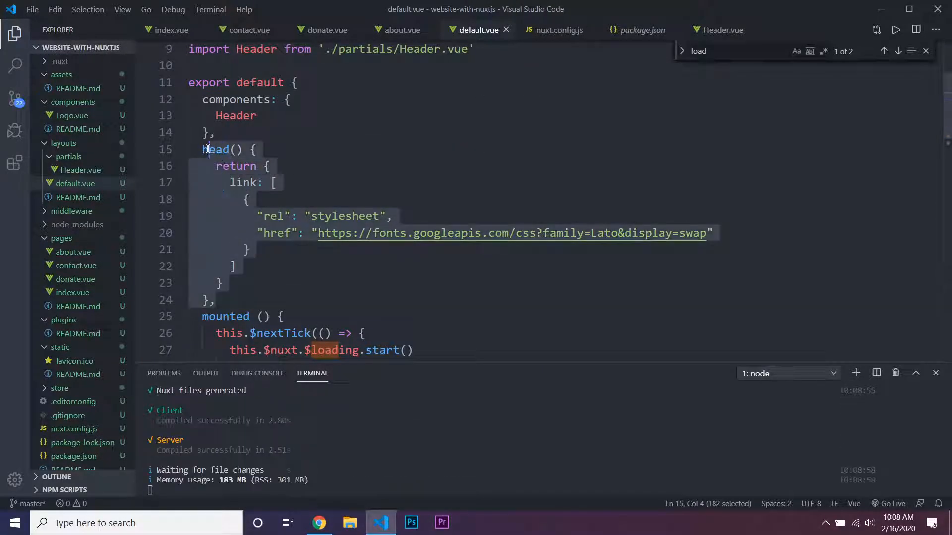
{"action": "left_click", "coordinate": [318, 522]}
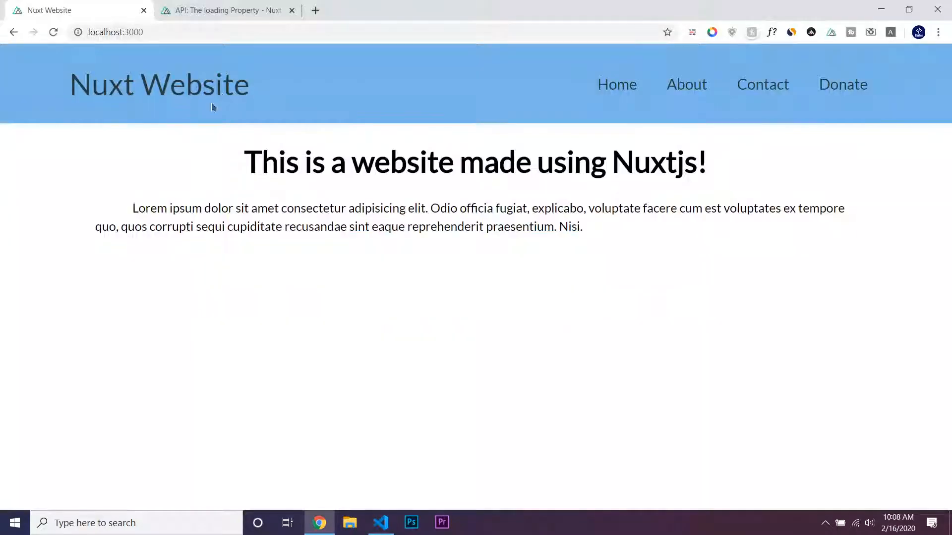
{"action": "left_click", "coordinate": [53, 32]}
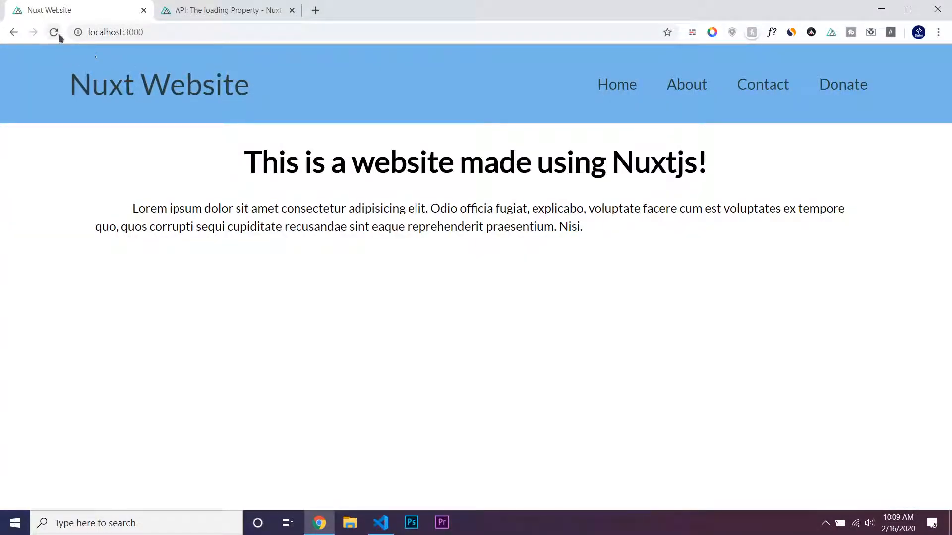
{"action": "left_click", "coordinate": [54, 32]}
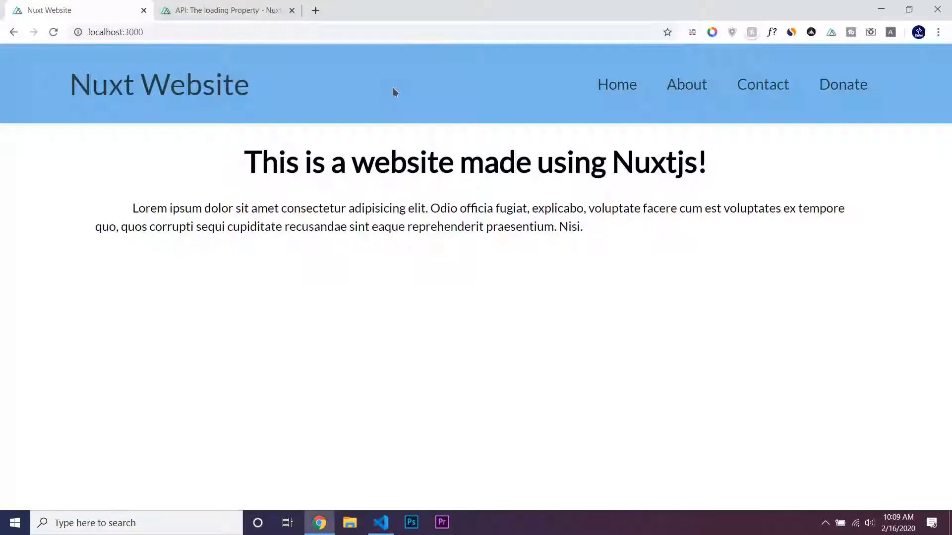
{"action": "left_click", "coordinate": [381, 522]}
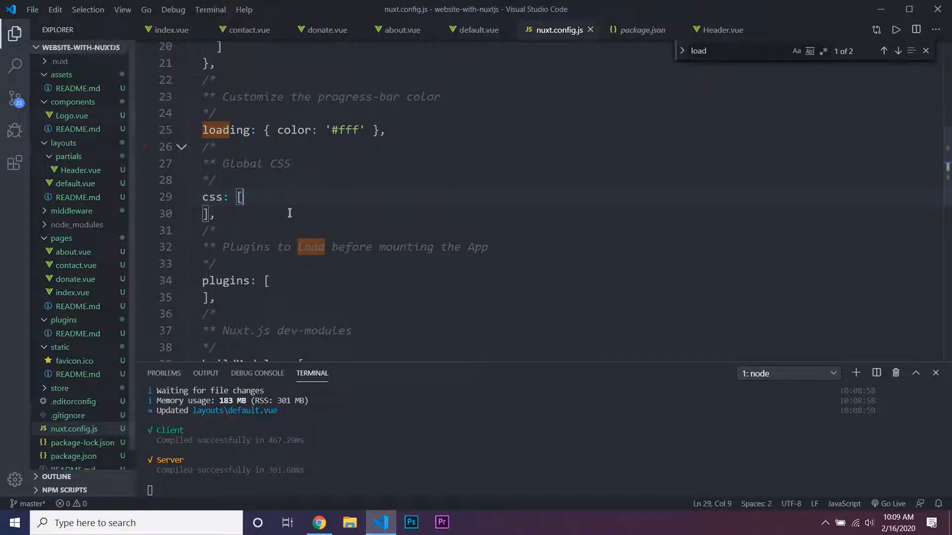
Enter "remove-default.css" in the global css array of nuxt.config.js
{"action": "type", "text": "c"}
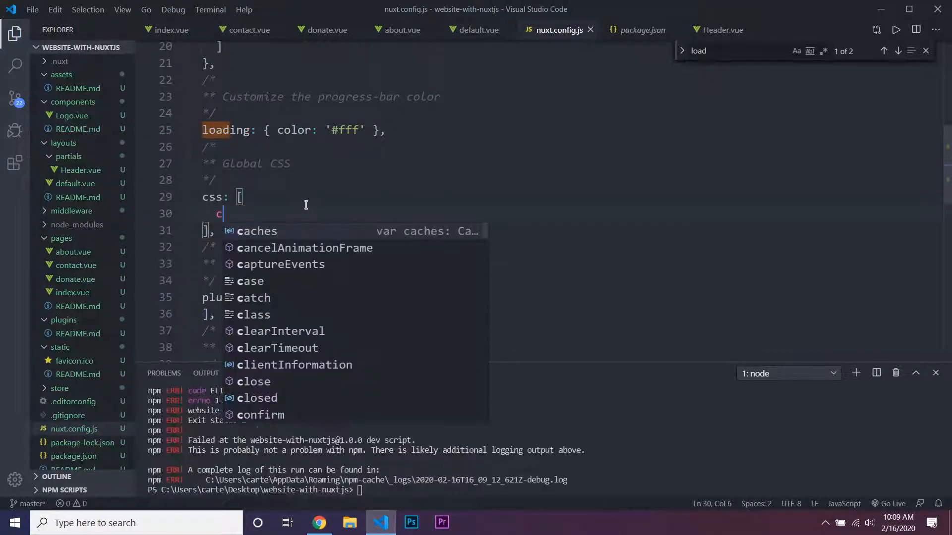
{"action": "type", "text": "main.\""}
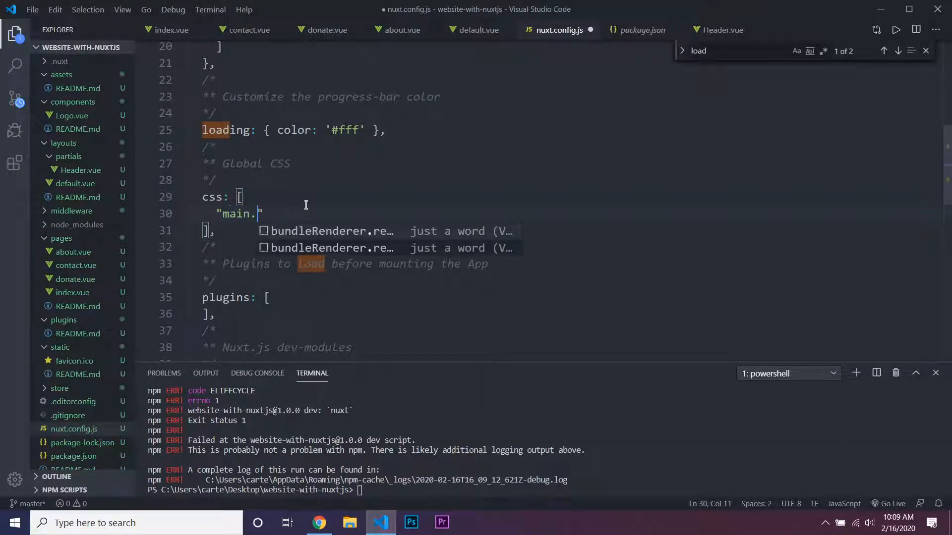
{"action": "type", "text": "remove\""}
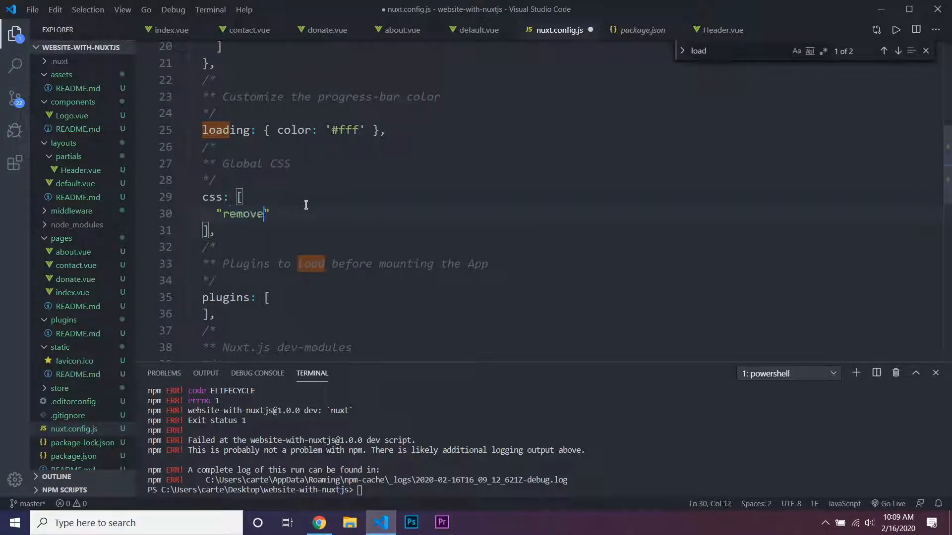
{"action": "type", "text": "-default.css"}
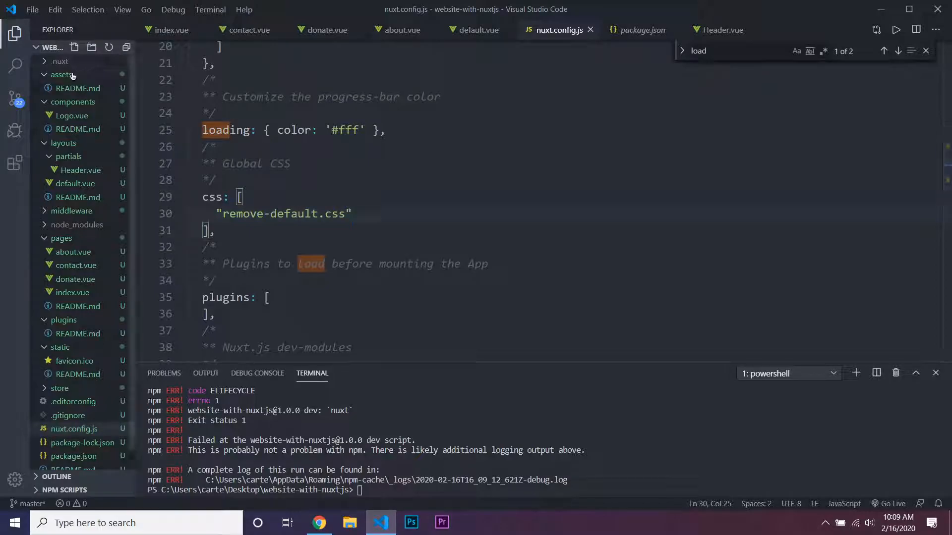
Create a new file named remove-default.css in the assets folder
{"action": "left_click", "coordinate": [74, 46]}
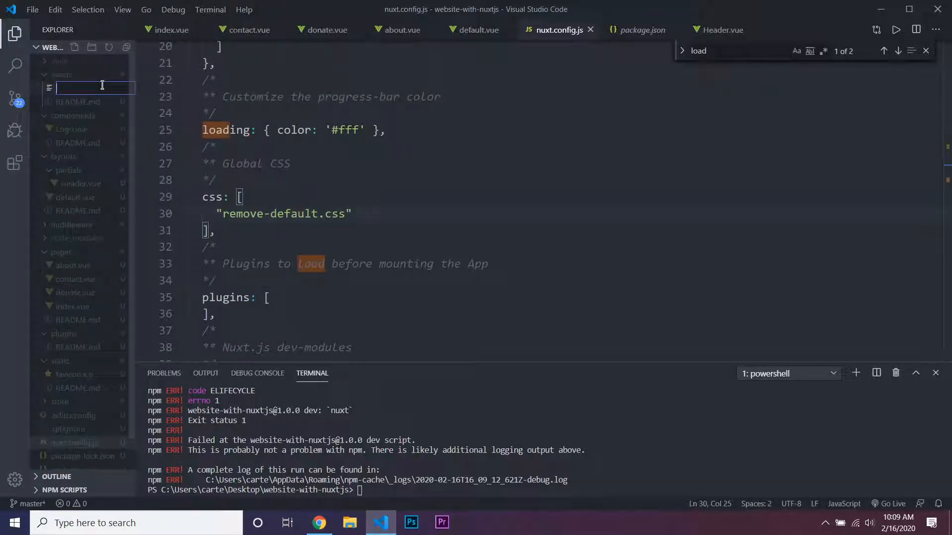
{"action": "type", "text": "remove-"}
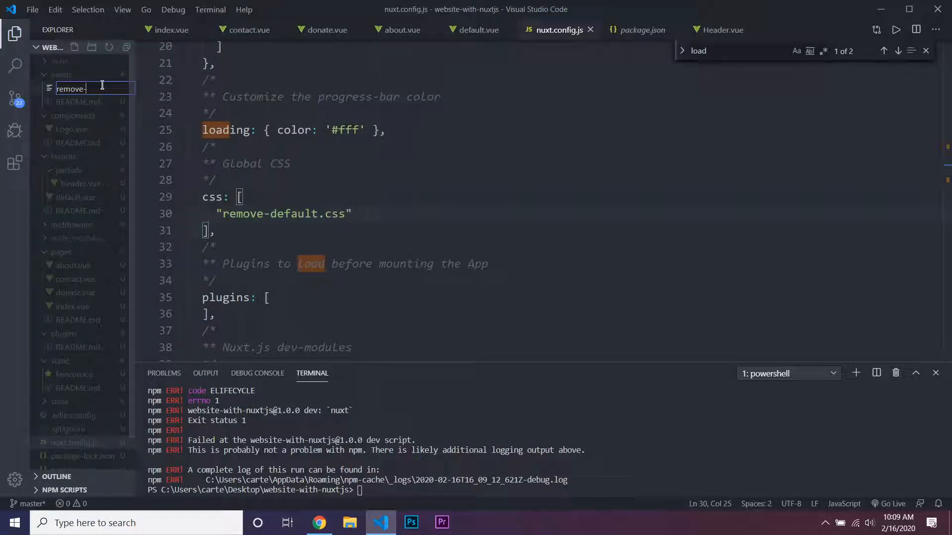
{"action": "type", "text": "remove-default.cs"}
{"action": "type", "text": "html, body {"}
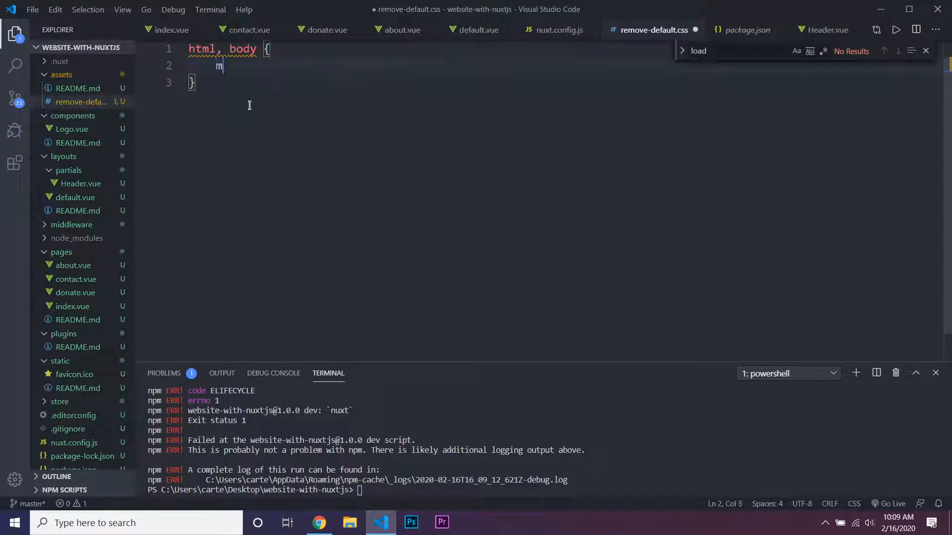
Write html, body, ul, ol { margin: 0; padding: 0; } in remove-default.css and save
{"action": "type", "text": "argin: 0;"}
{"action": "left_click", "coordinate": [231, 48]}
{"action": "type", "text": ", ul, o"}
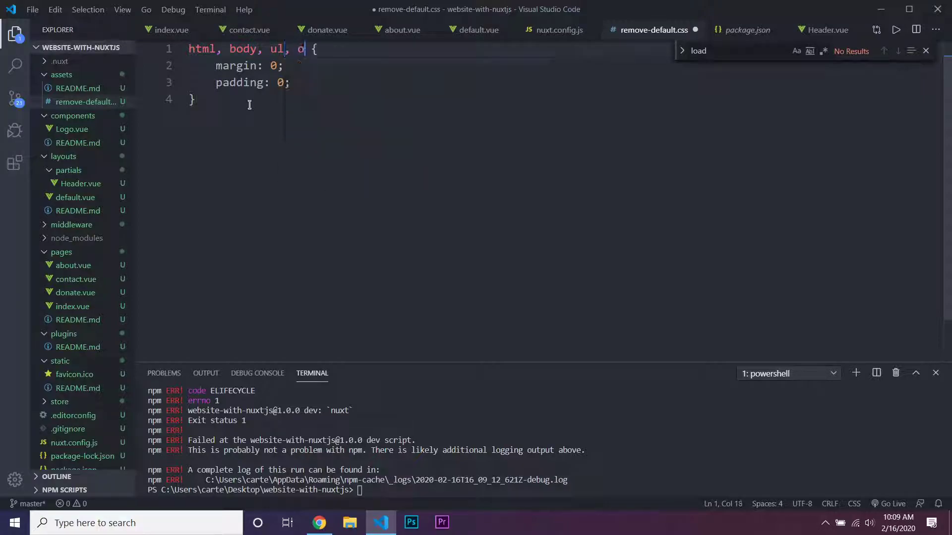
{"action": "type", "text": "l, a"}
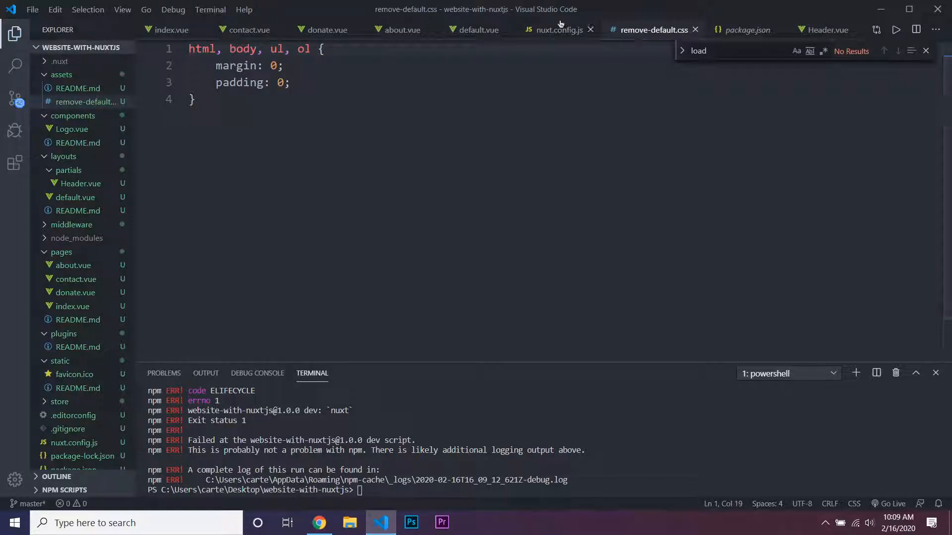
Return to nuxt.config.js and select the remove-default.css entry in the css array
{"action": "left_click", "coordinate": [290, 83]}
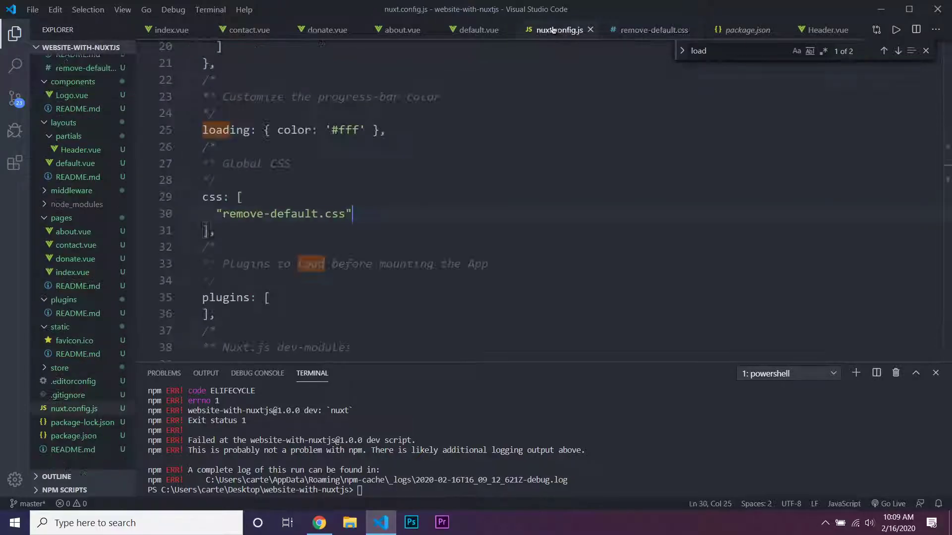
{"action": "scroll", "scroll_direction": "up", "scroll_amount": 3}
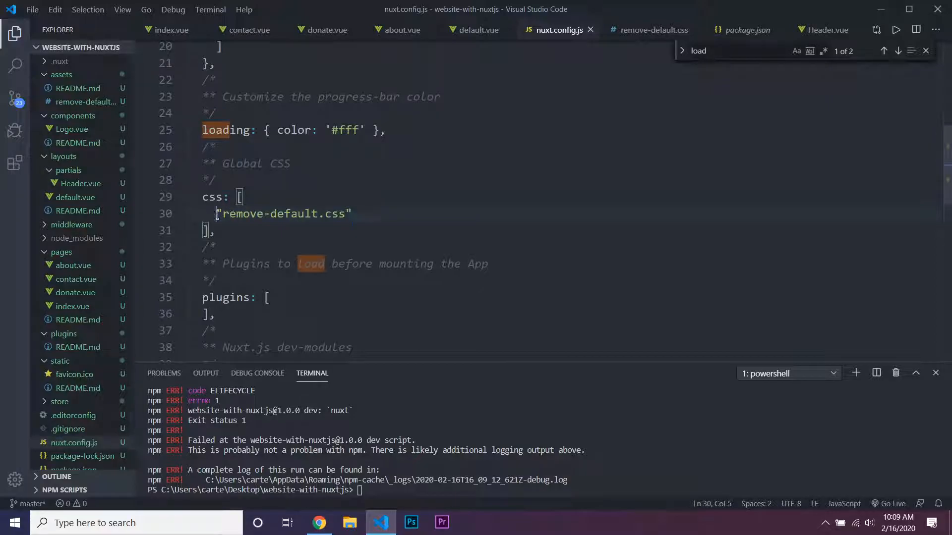
{"action": "double_click", "coordinate": [285, 214]}
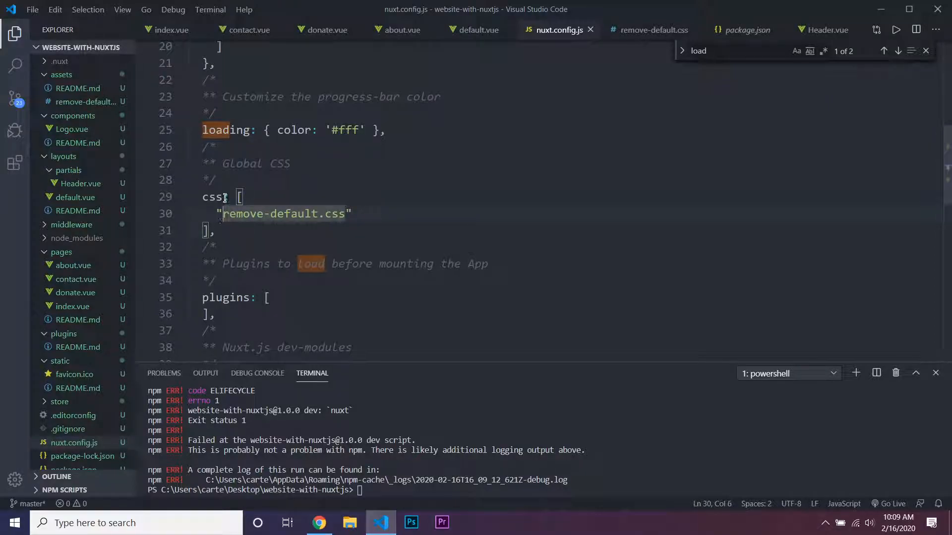